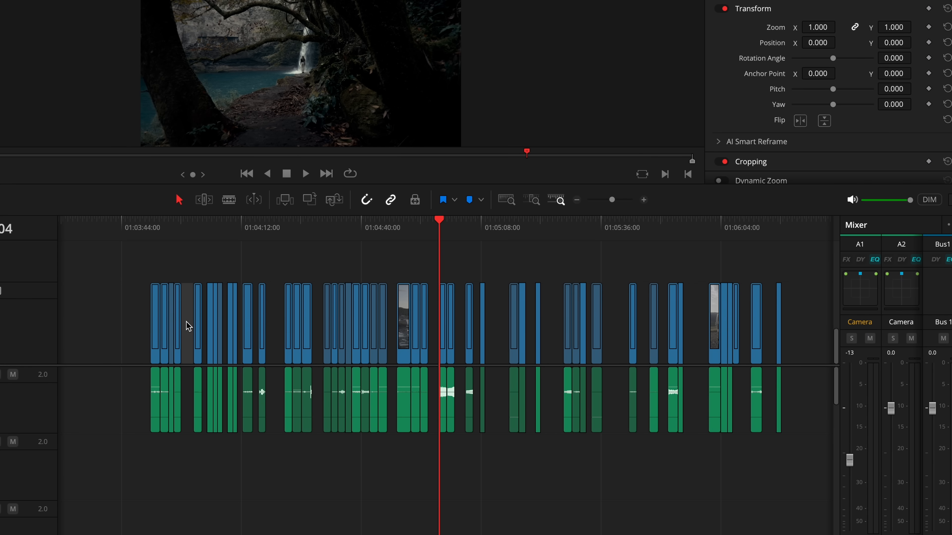
Step: Close all empty spaces between timeline clips with Edit > Delete Gaps
left_click(97, 17)
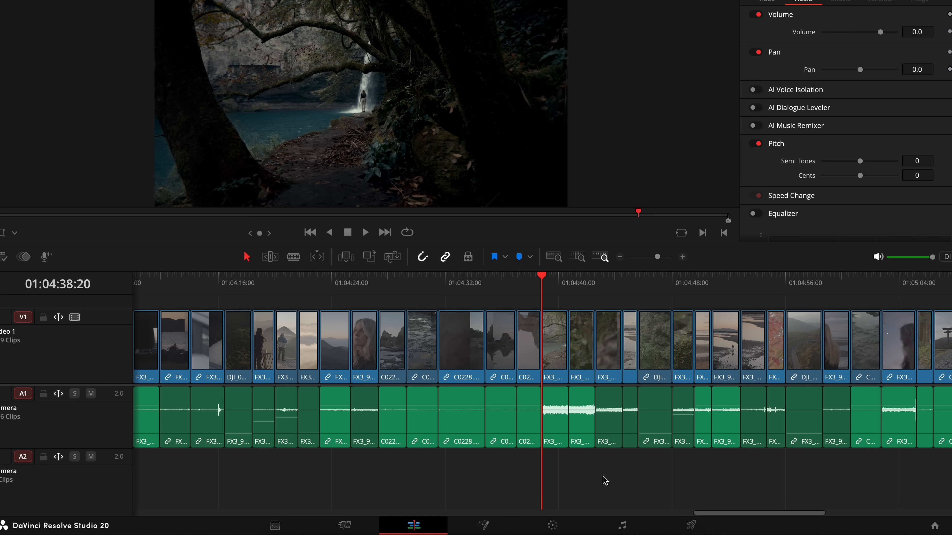
left_click(556, 345)
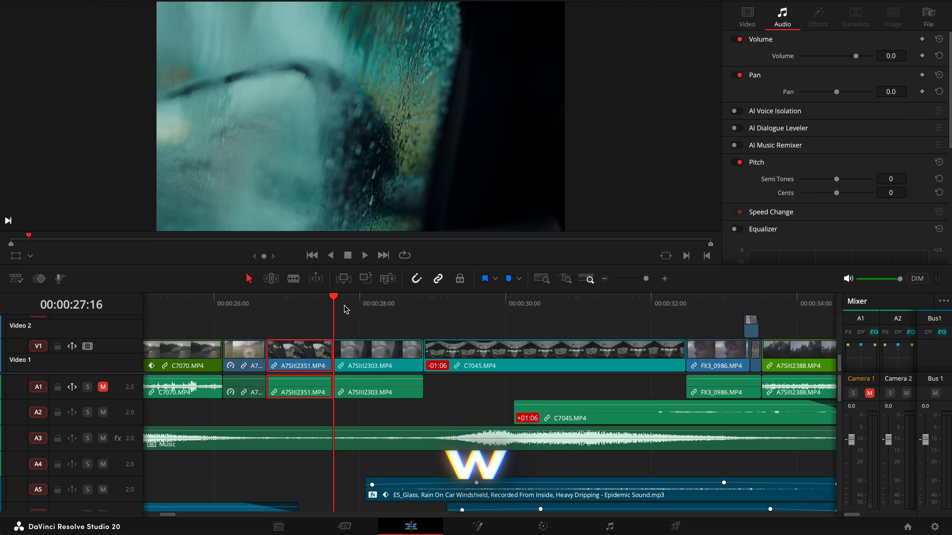
Step: Bring up Keyboard Customization and search the command list for "star"
left_click(98, 18)
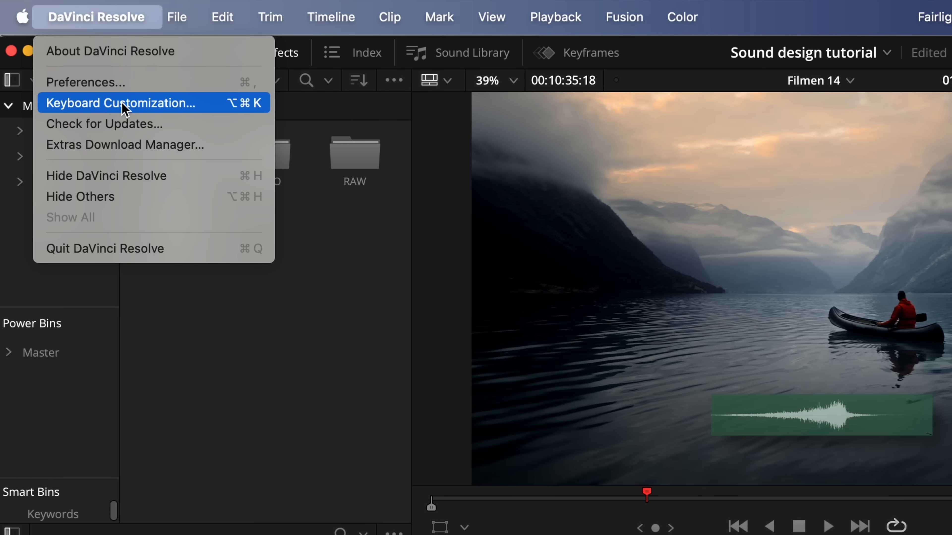
left_click(124, 103)
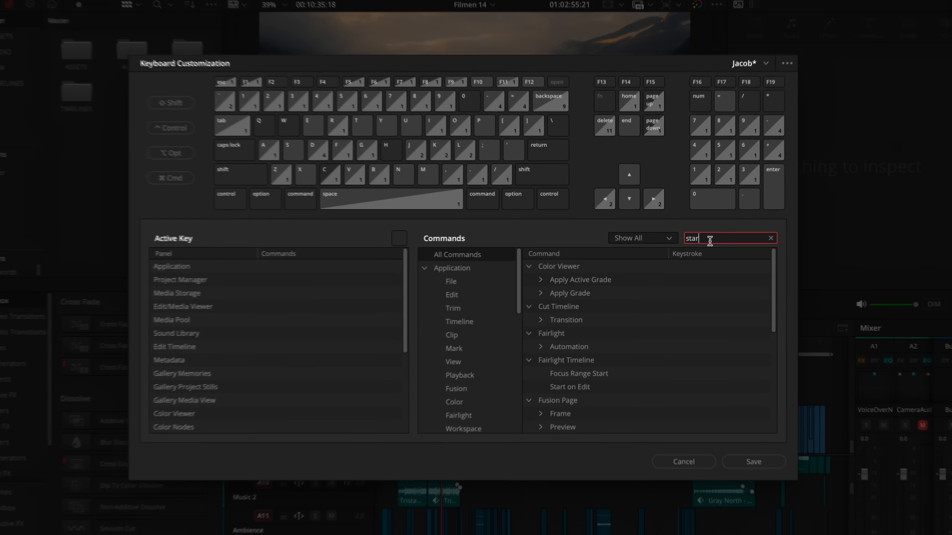